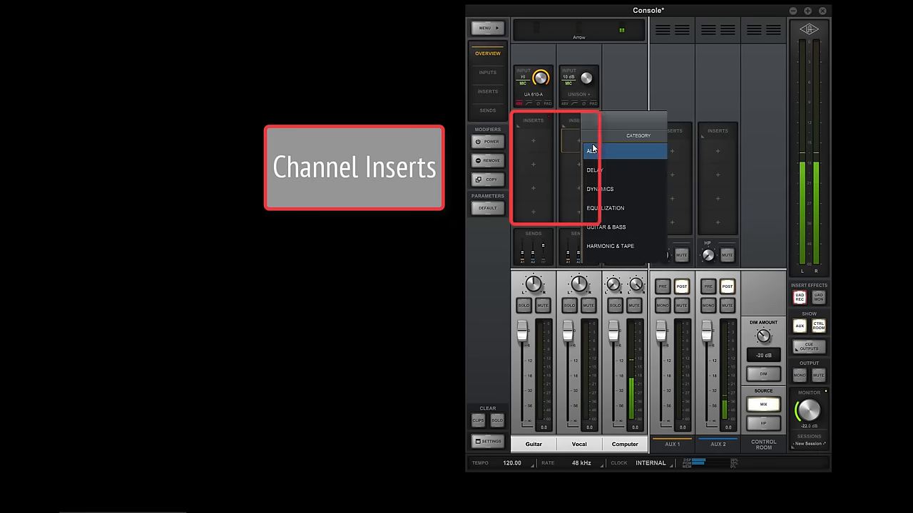
Set the vocal channel's LA-2A insert to process the monitor signal only, toggling UAD REC/MON.
{"action": "left_click", "coordinate": [598, 188]}
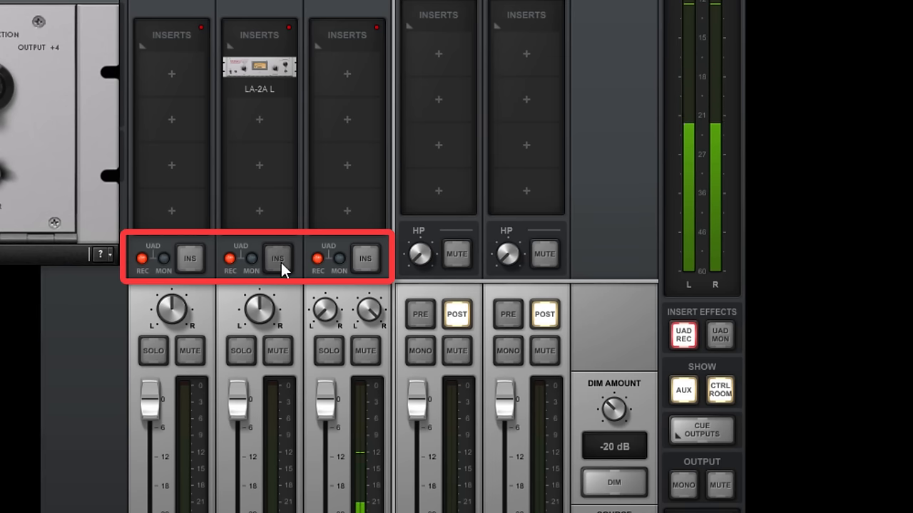
{"action": "left_click", "coordinate": [277, 258]}
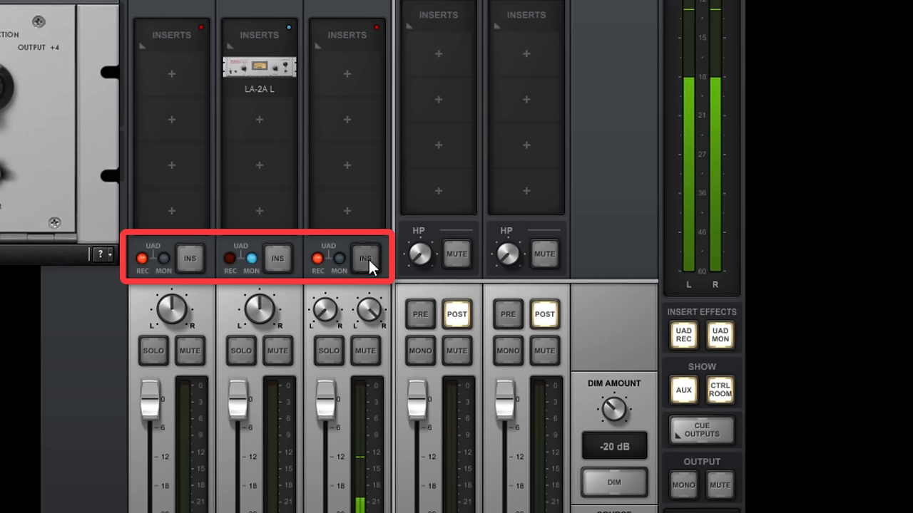
{"action": "left_click", "coordinate": [681, 335]}
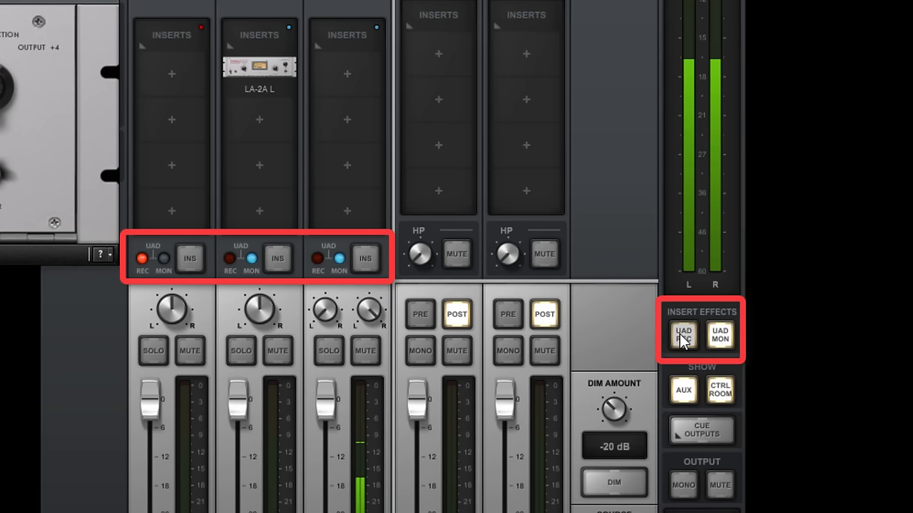
{"action": "left_click", "coordinate": [682, 335]}
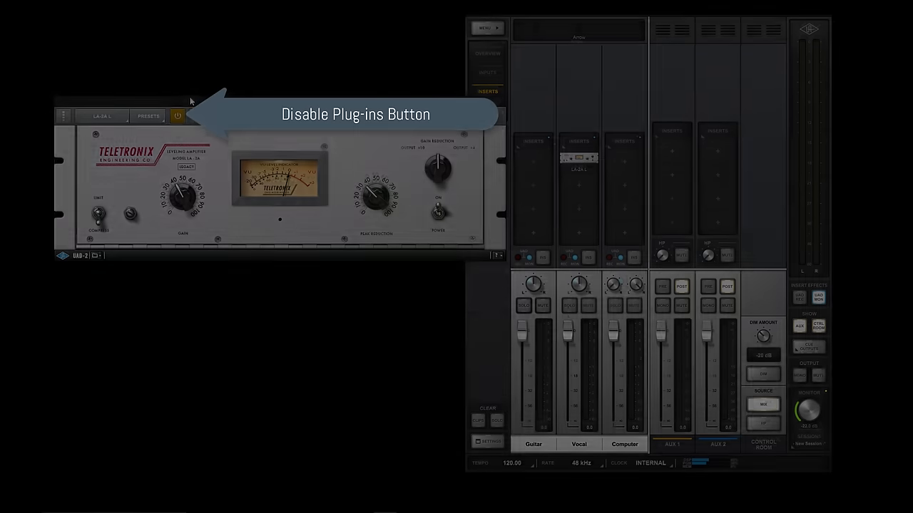
Show the Inserts view, then bring up Console Settings on the Arrow hardware page.
{"action": "left_click", "coordinate": [177, 116]}
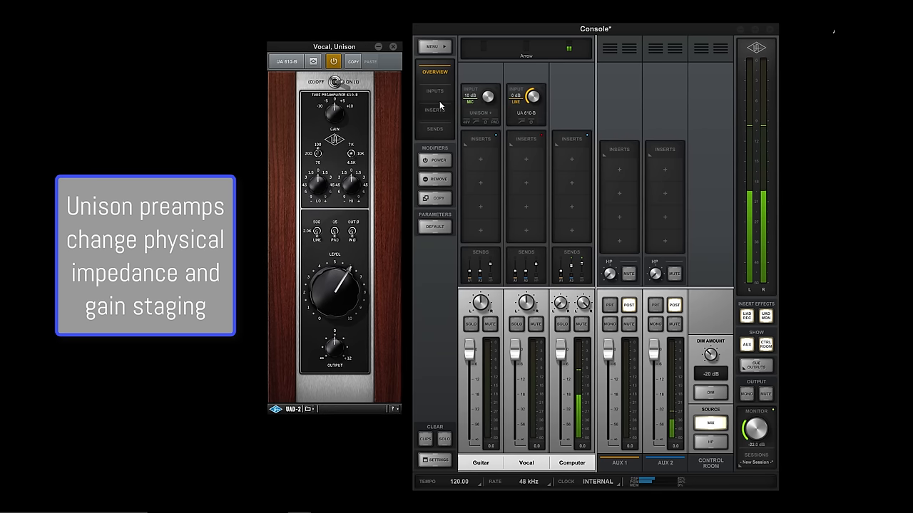
{"action": "left_click", "coordinate": [434, 110]}
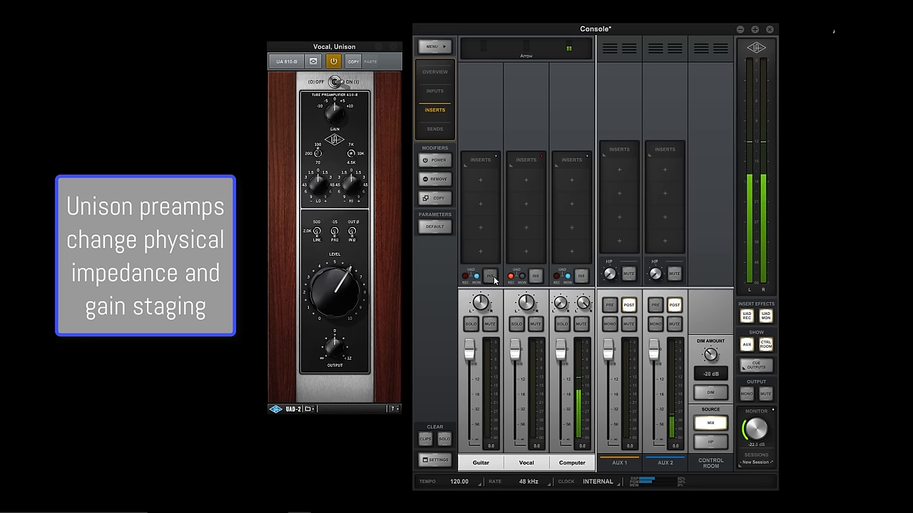
{"action": "left_click", "coordinate": [434, 459]}
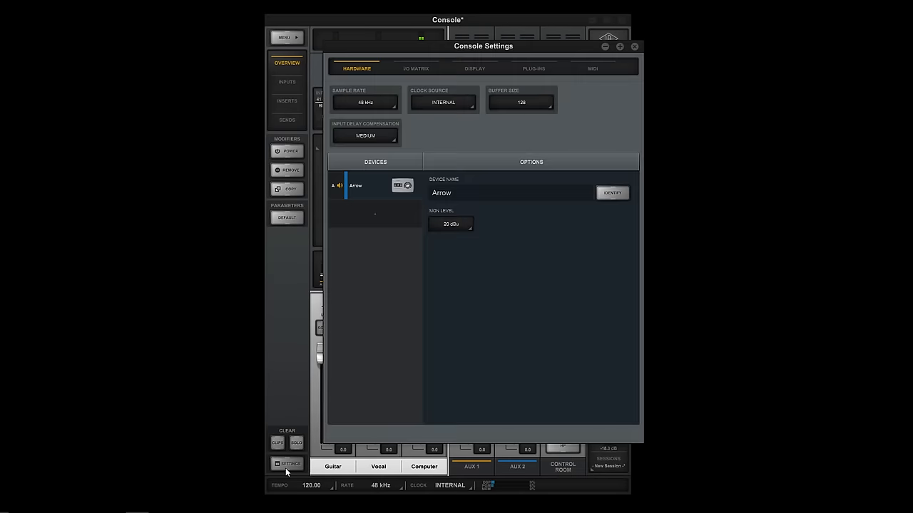
Browse the I/O Matrix, Plug-Ins and Hardware pages, check Input Delay Compensation, and land on I/O Matrix.
{"action": "left_click", "coordinate": [415, 69]}
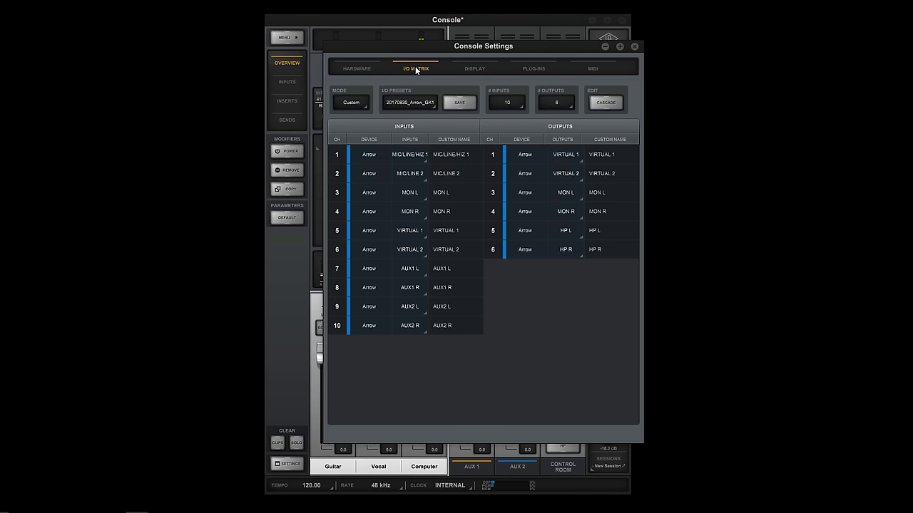
{"action": "left_click", "coordinate": [534, 69]}
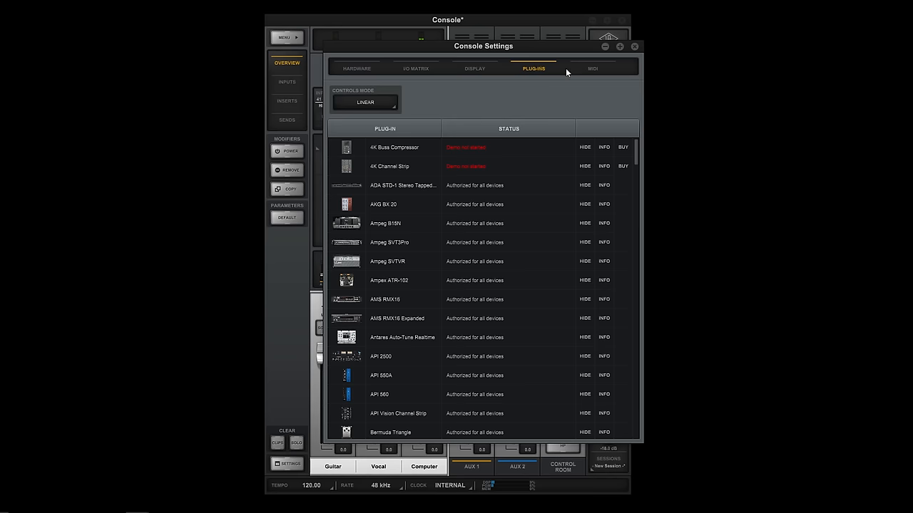
{"action": "left_click", "coordinate": [356, 68]}
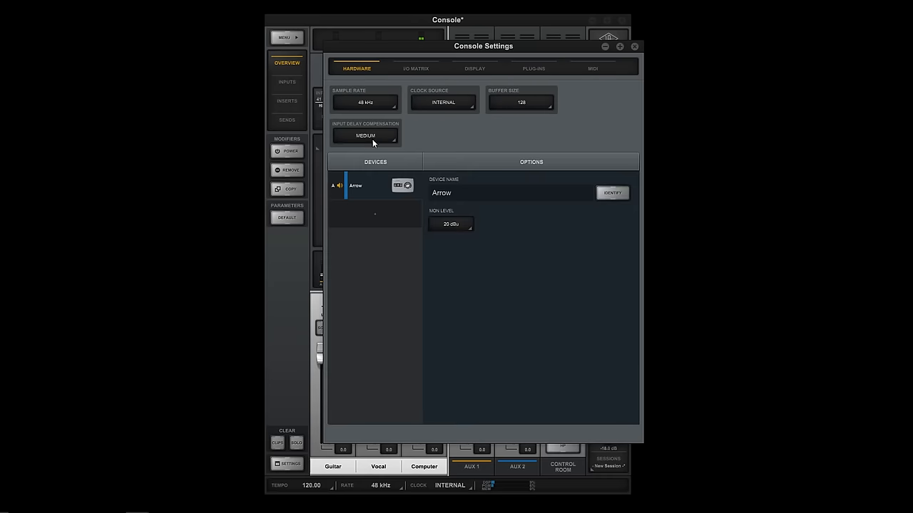
{"action": "left_click", "coordinate": [365, 136]}
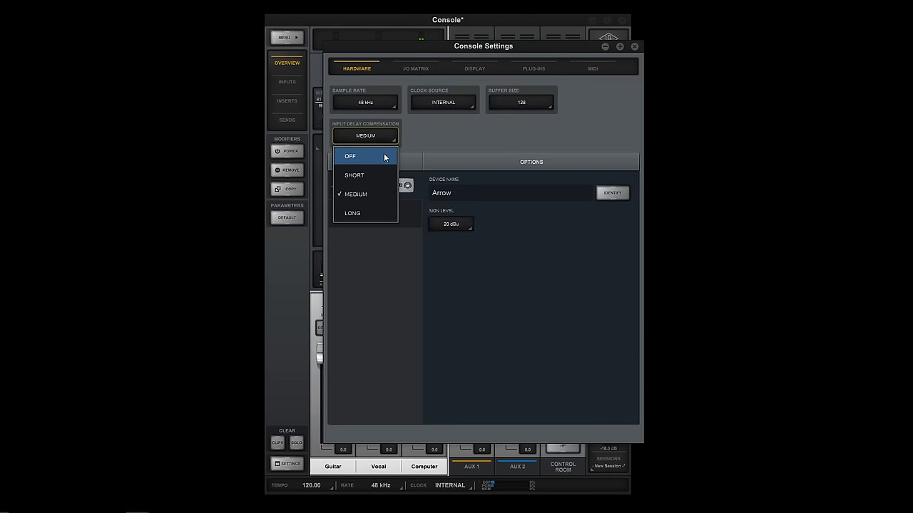
{"action": "left_click", "coordinate": [417, 68]}
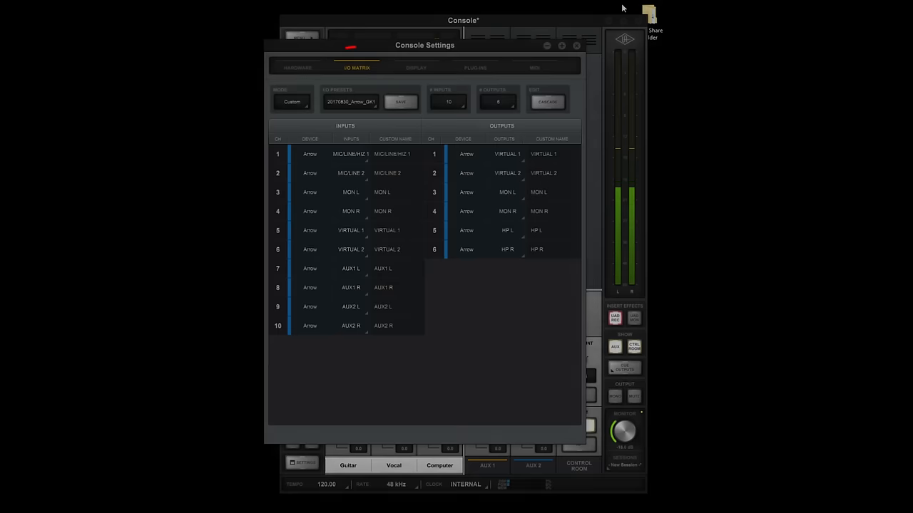
Compare Default and Custom I/O naming modes in the matrix, then close Console Settings.
{"action": "left_click", "coordinate": [357, 67]}
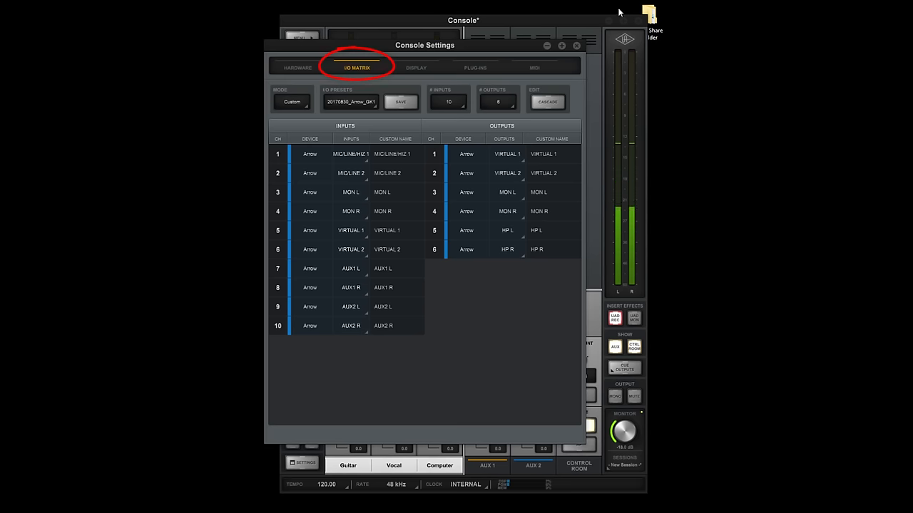
{"action": "left_click", "coordinate": [291, 101]}
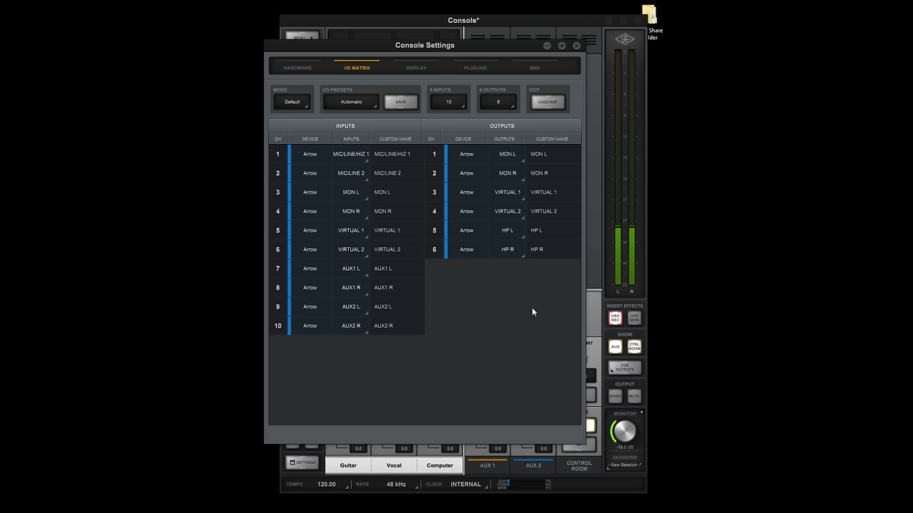
{"action": "mouse_move", "coordinate": [368, 117]}
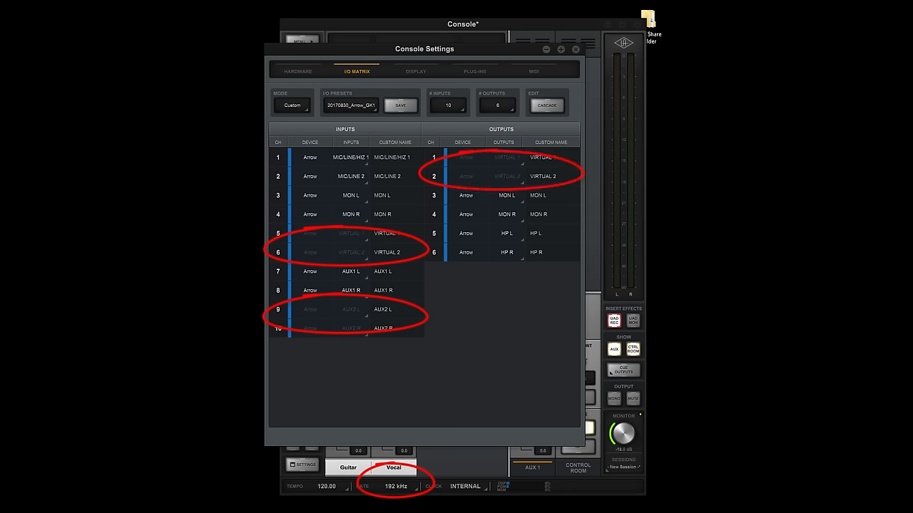
{"action": "left_click", "coordinate": [577, 49]}
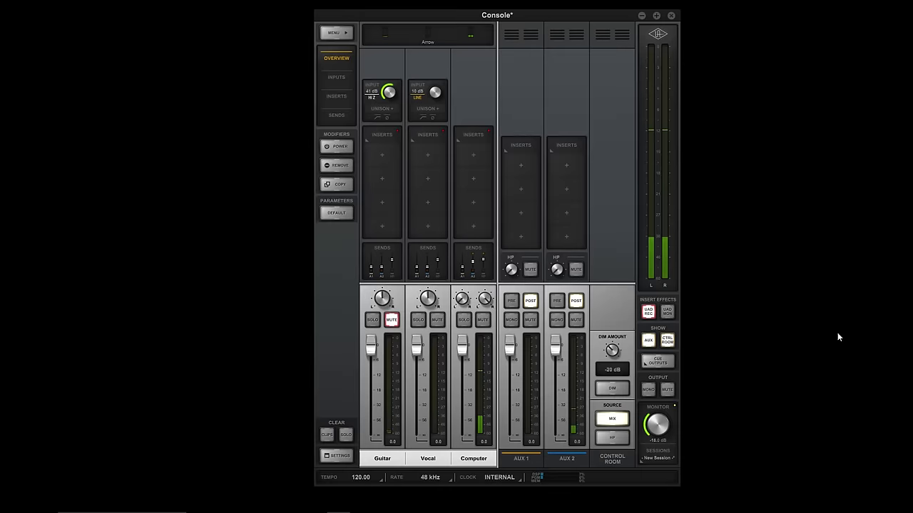
Set the headphone cue output source to the main MIX.
{"action": "left_click", "coordinate": [656, 360]}
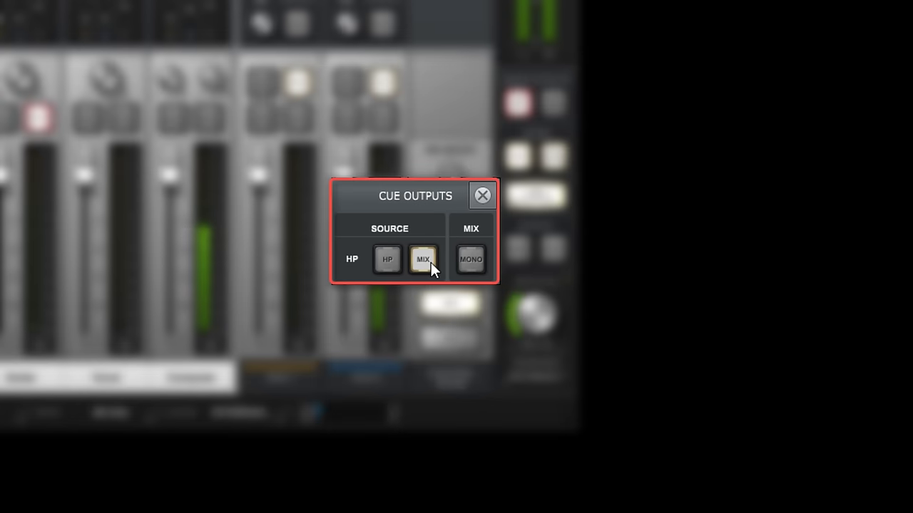
{"action": "left_click", "coordinate": [422, 259]}
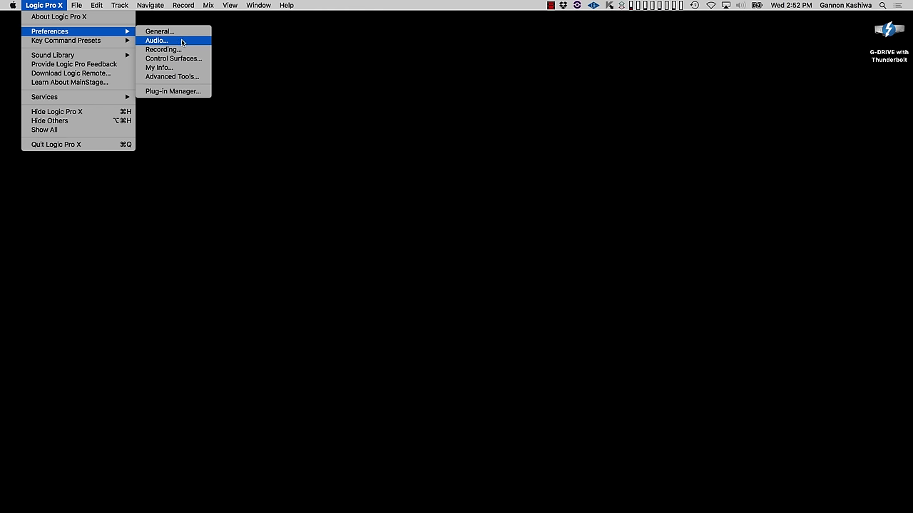
Make Universal Audio Thunderbolt the input device in Logic's audio preferences and apply the change.
{"action": "left_click", "coordinate": [154, 40]}
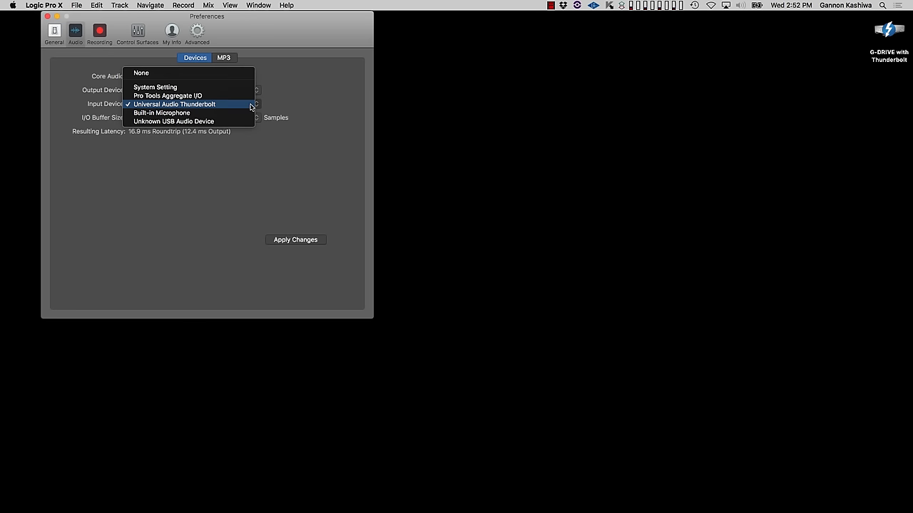
{"action": "left_click", "coordinate": [173, 104]}
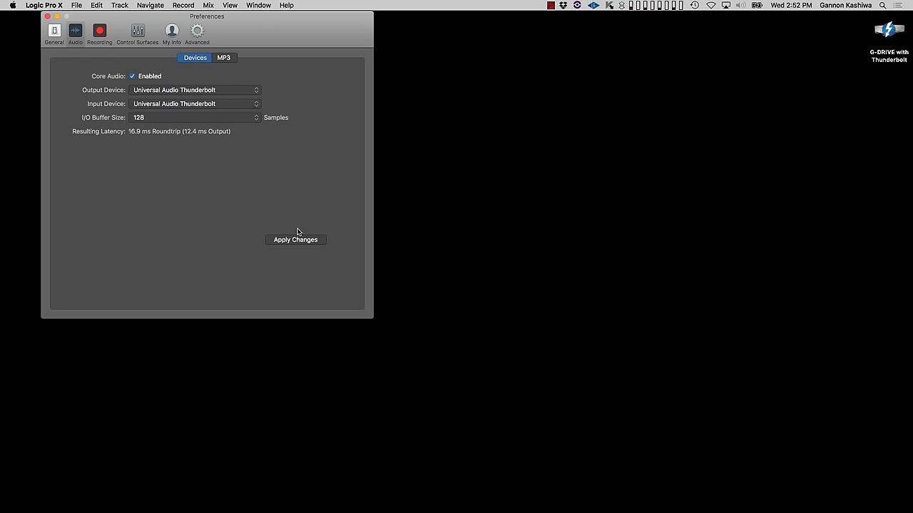
{"action": "left_click", "coordinate": [295, 240]}
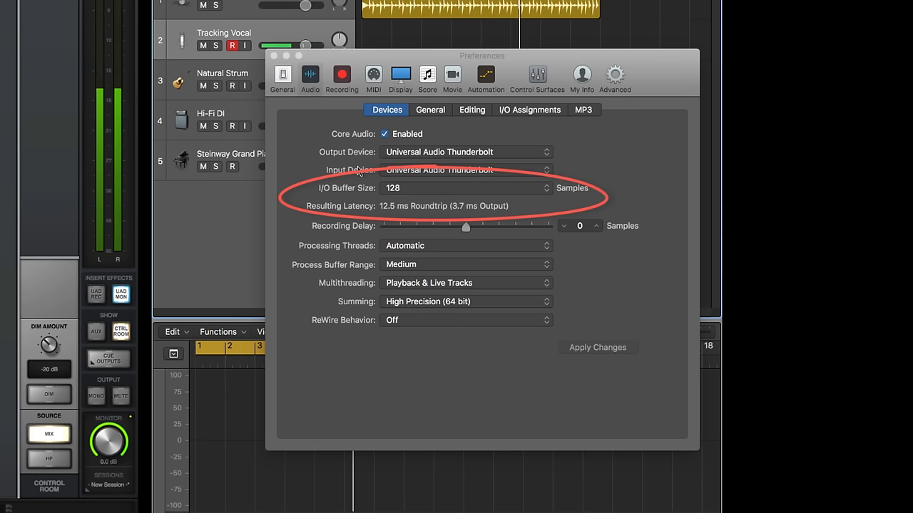
{"action": "mouse_move", "coordinate": [505, 209]}
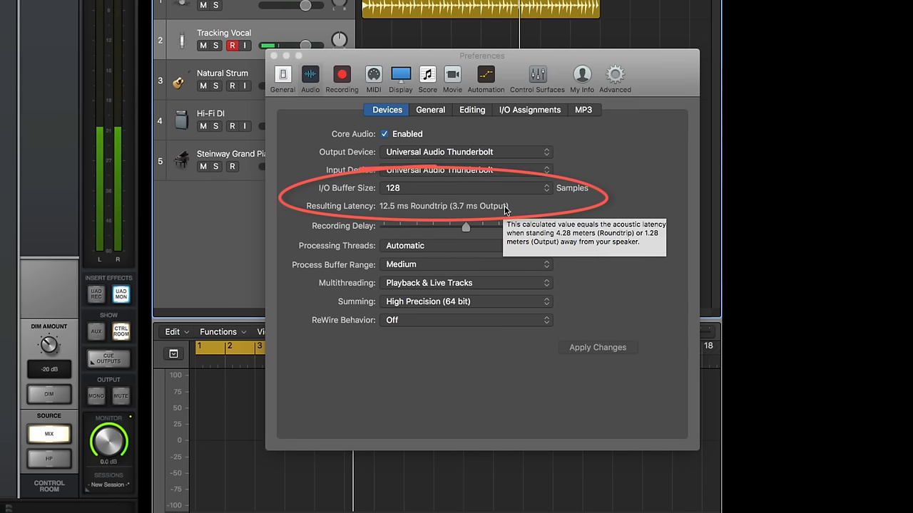
{"action": "mouse_move", "coordinate": [516, 211]}
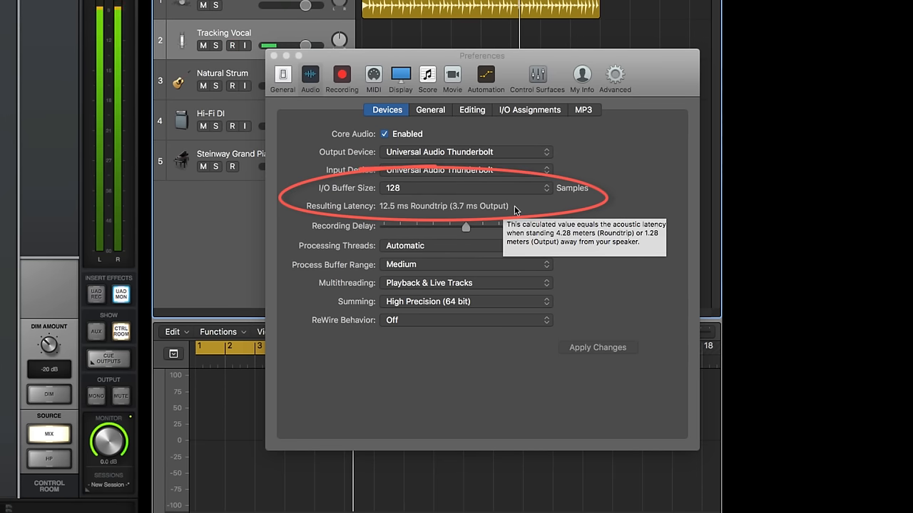
{"action": "left_click", "coordinate": [231, 45]}
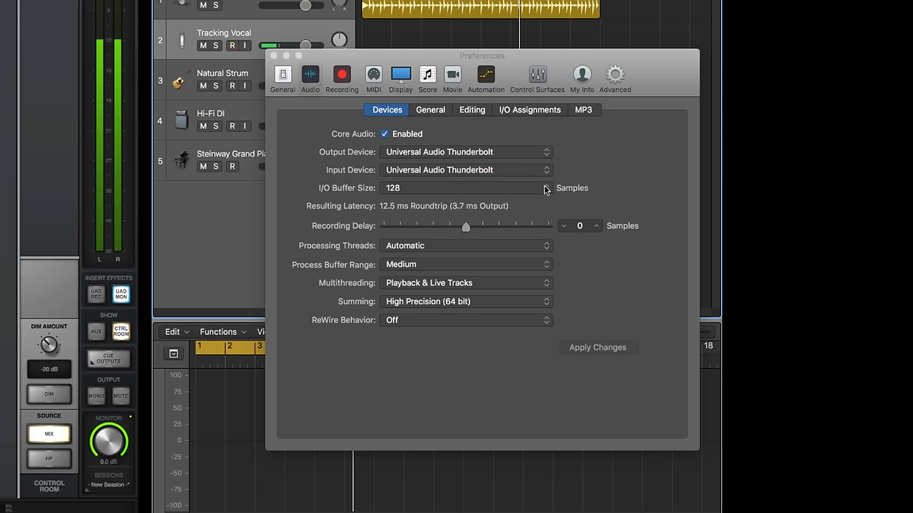
{"action": "left_click", "coordinate": [546, 191]}
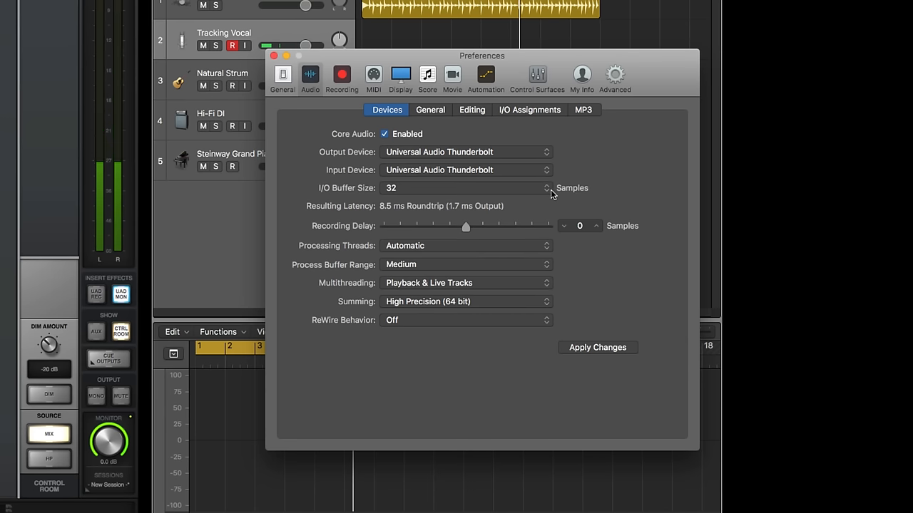
{"action": "left_click", "coordinate": [466, 188]}
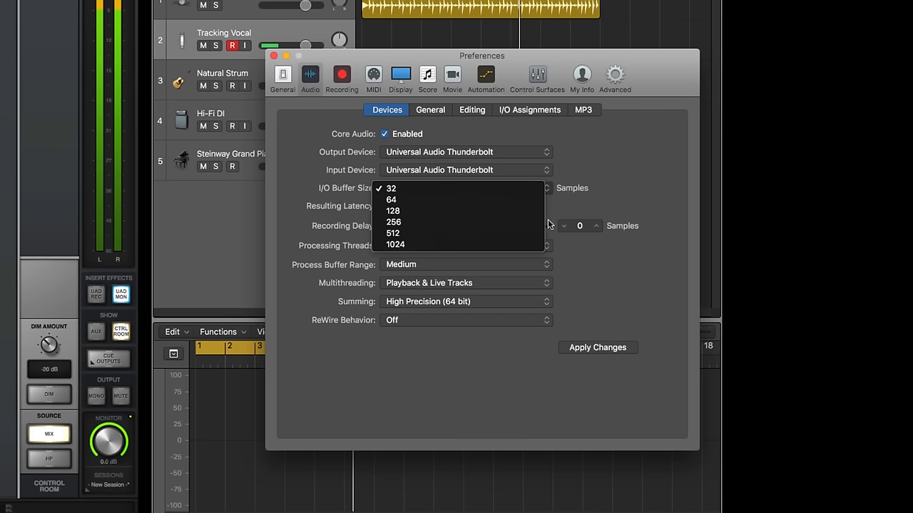
{"action": "left_click", "coordinate": [393, 234]}
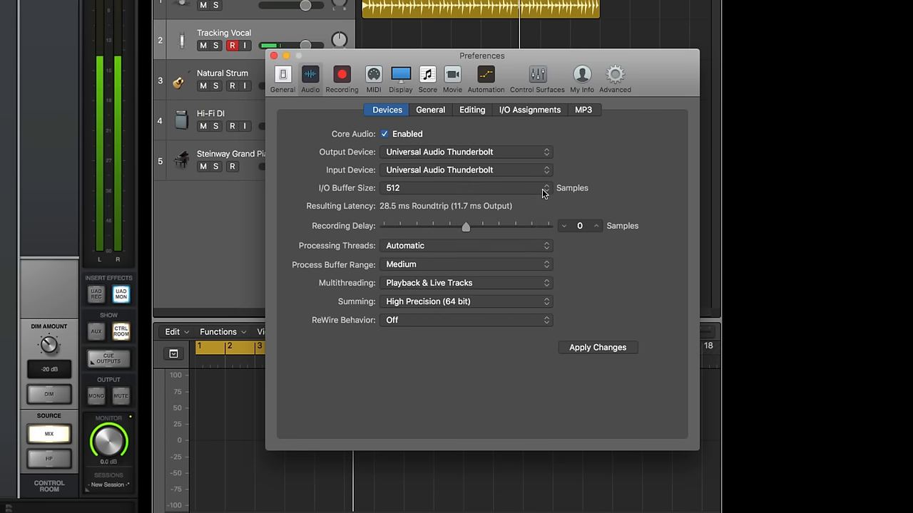
{"action": "left_click", "coordinate": [546, 184]}
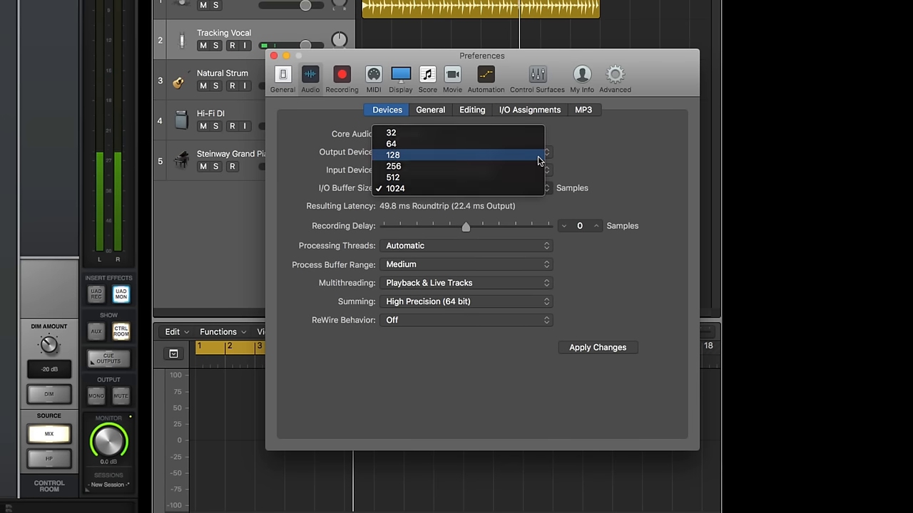
{"action": "left_click", "coordinate": [394, 154]}
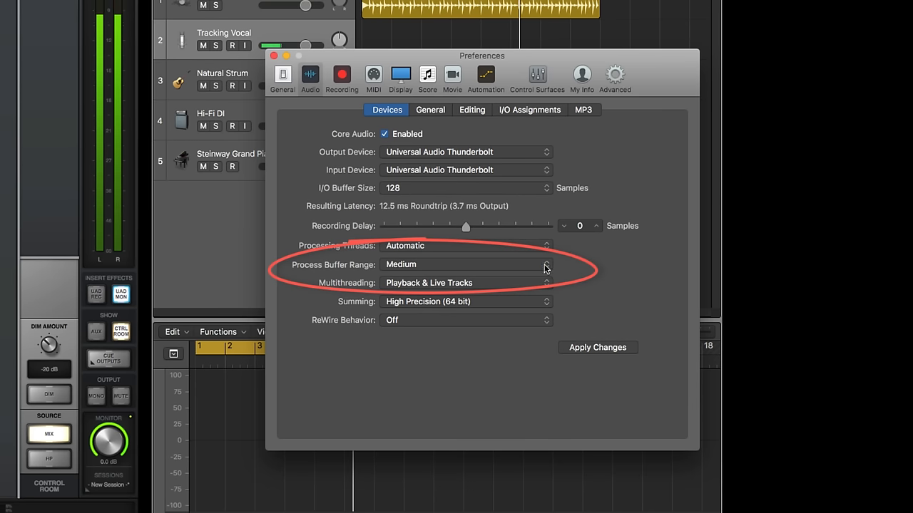
Explore the Small, Medium and Large process buffer ranges and pick a size.
{"action": "left_click", "coordinate": [465, 264]}
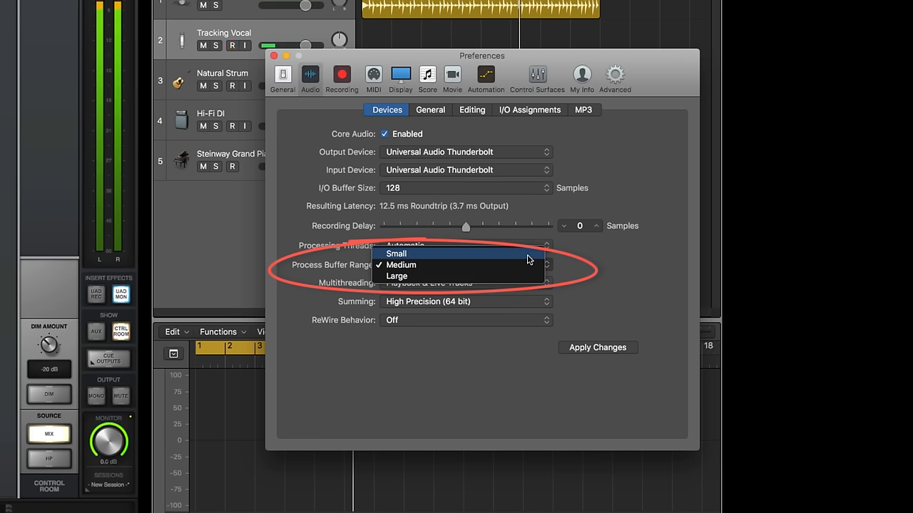
{"action": "left_click", "coordinate": [396, 254]}
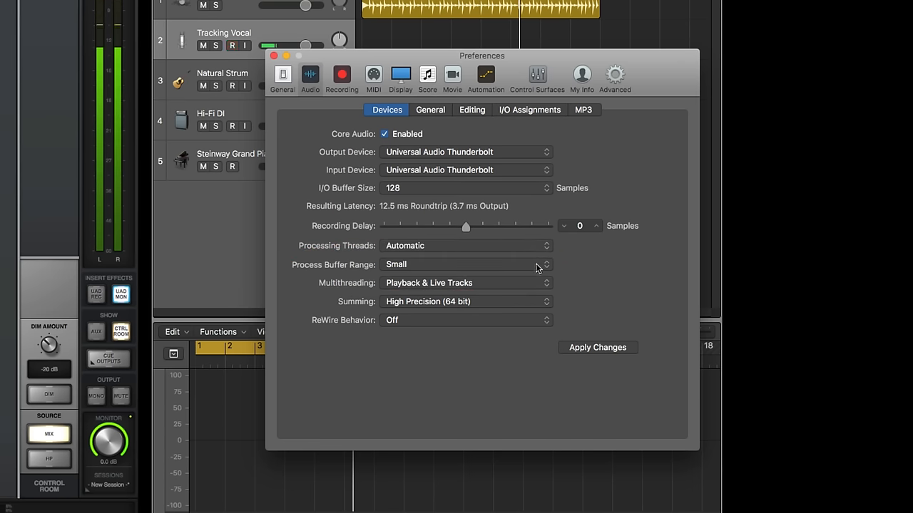
{"action": "left_click", "coordinate": [466, 263]}
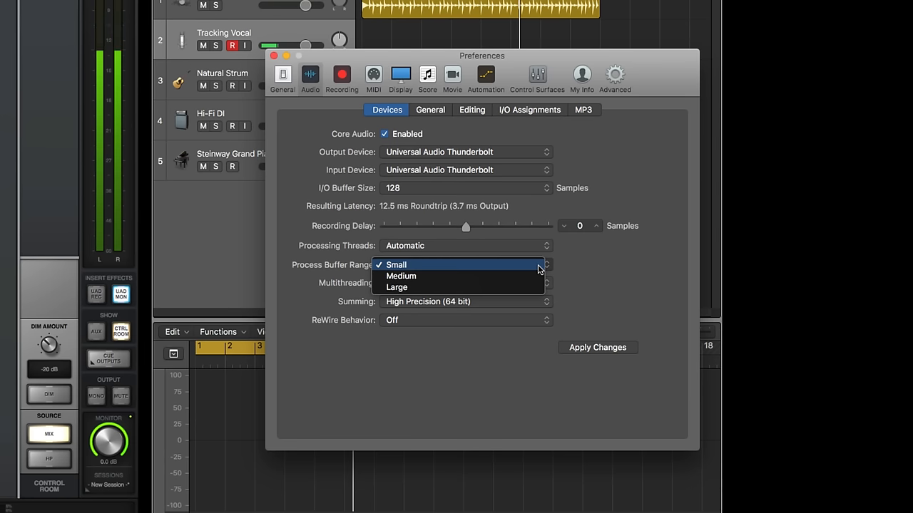
{"action": "mouse_move", "coordinate": [539, 288]}
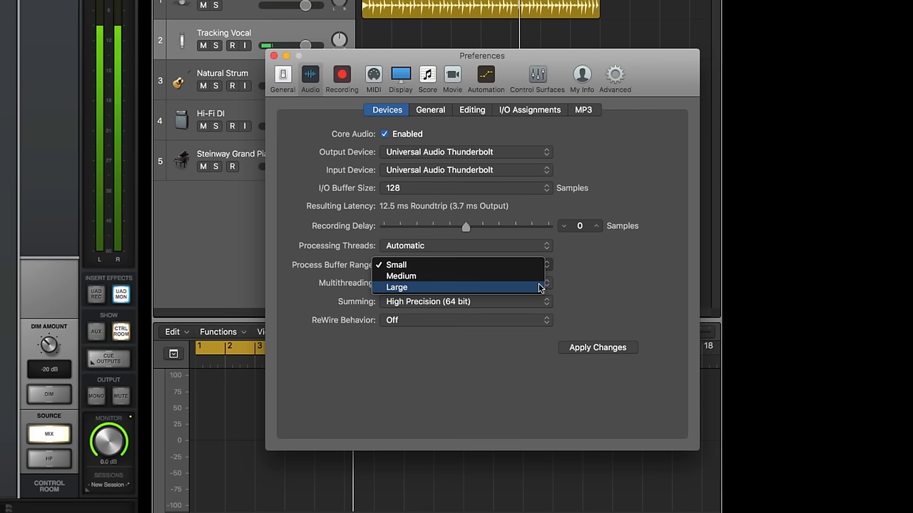
{"action": "left_click", "coordinate": [396, 263]}
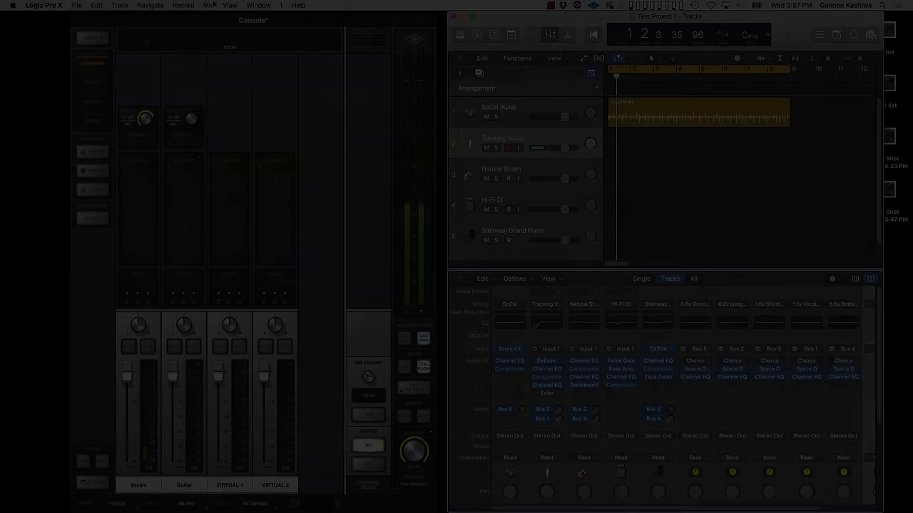
Create a new audio track (Audio 4) from the Mix menu.
{"action": "left_click", "coordinate": [208, 6]}
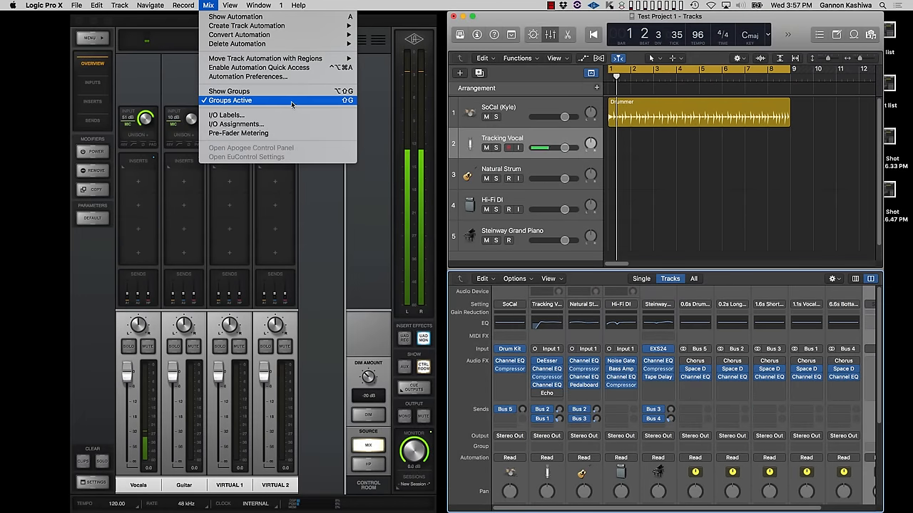
{"action": "left_click", "coordinate": [225, 114]}
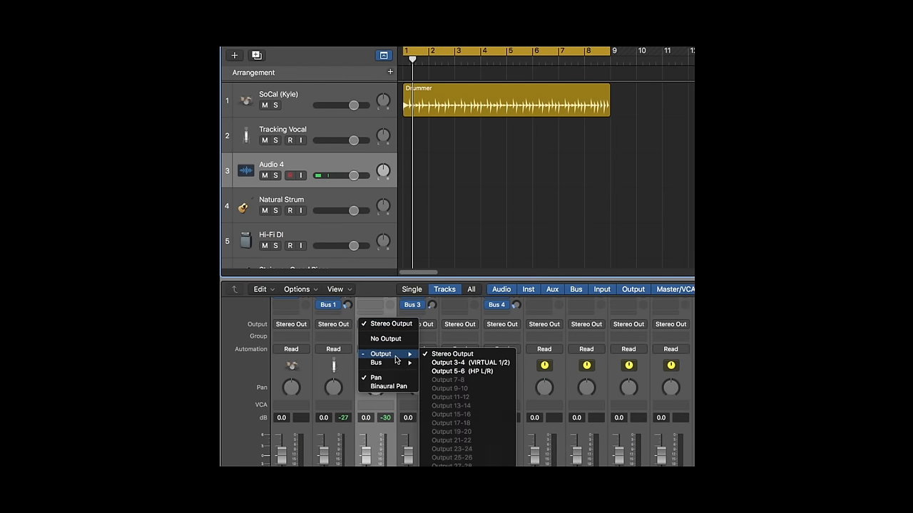
{"action": "mouse_move", "coordinate": [471, 363]}
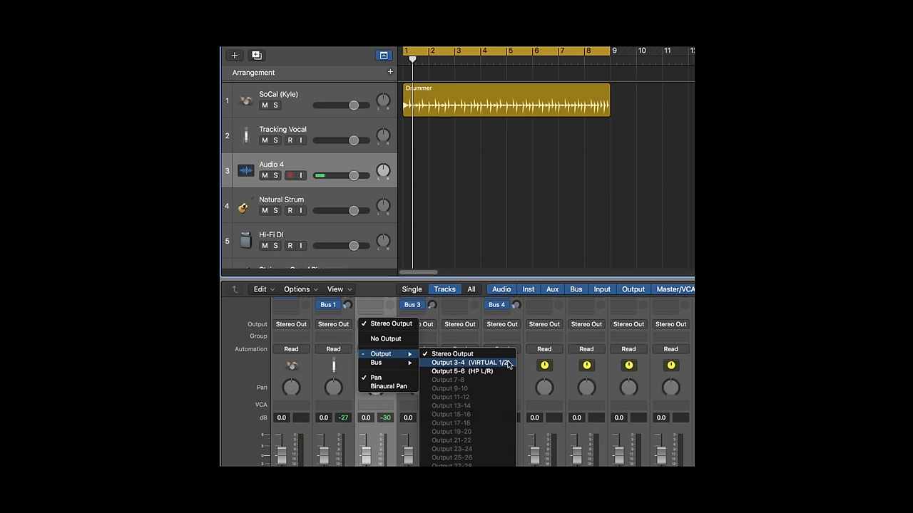
Route the Audio 4 track to Output 3-4 (VIRTUAL 1/2).
{"action": "left_click", "coordinate": [448, 363]}
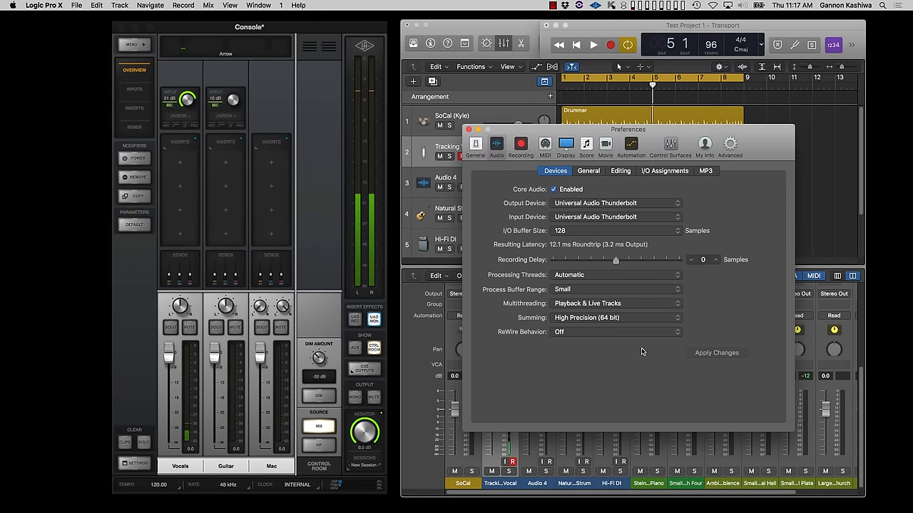
Return to Logic's audio preferences on the General page.
{"action": "left_click", "coordinate": [469, 129]}
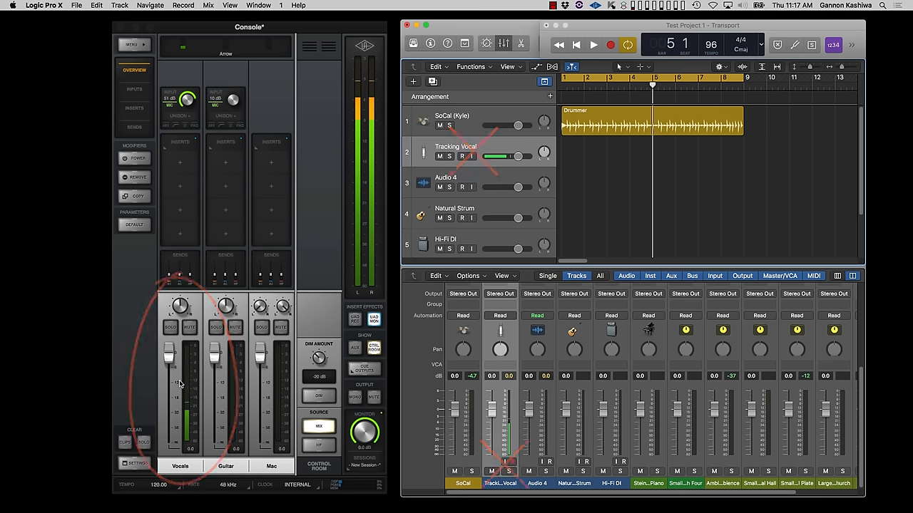
{"action": "left_click", "coordinate": [43, 6]}
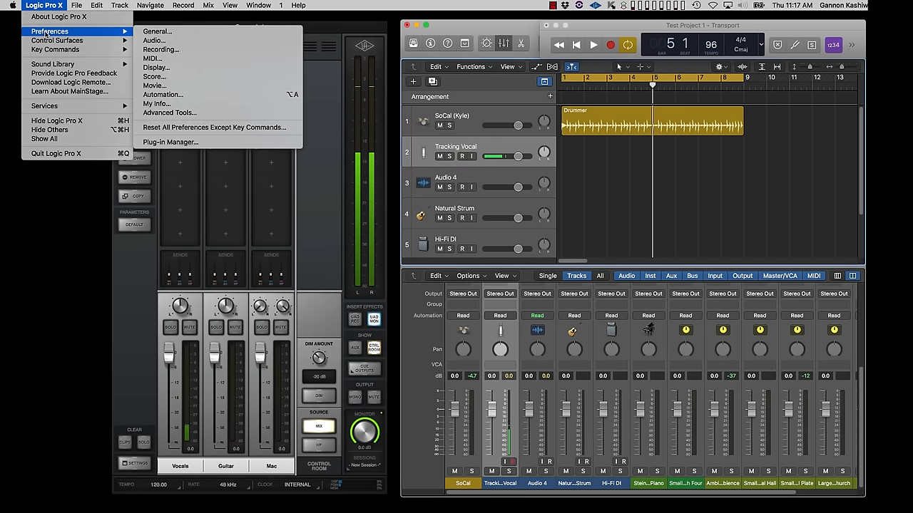
{"action": "left_click", "coordinate": [154, 40]}
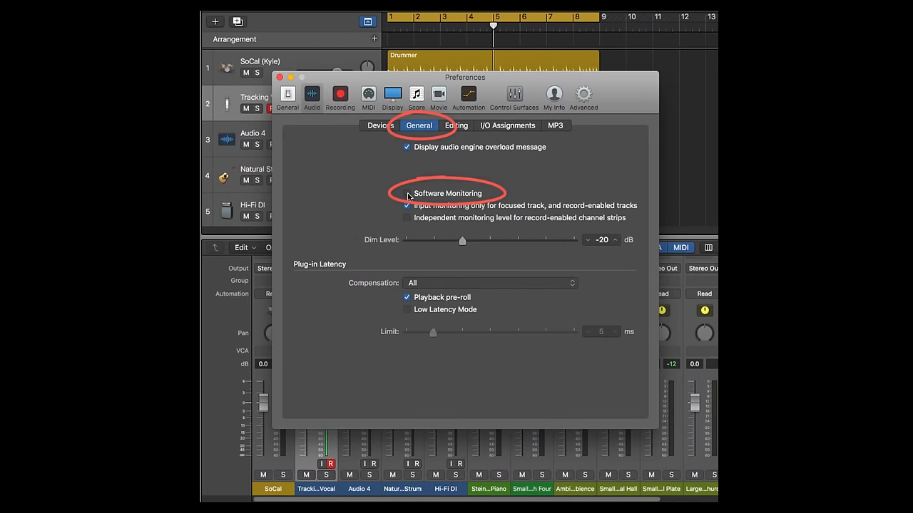
Turn off Software Monitoring, try Low Latency Mode, and leave it off.
{"action": "left_click", "coordinate": [407, 194]}
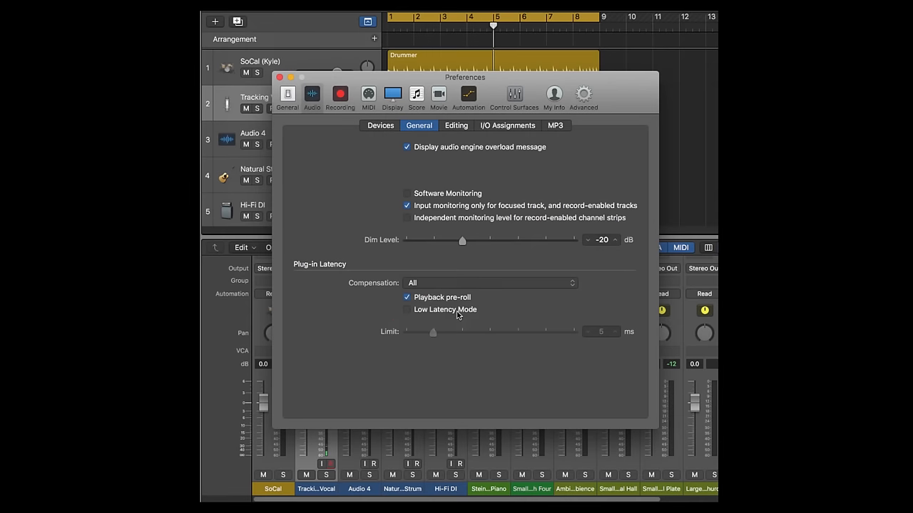
{"action": "left_click", "coordinate": [407, 310]}
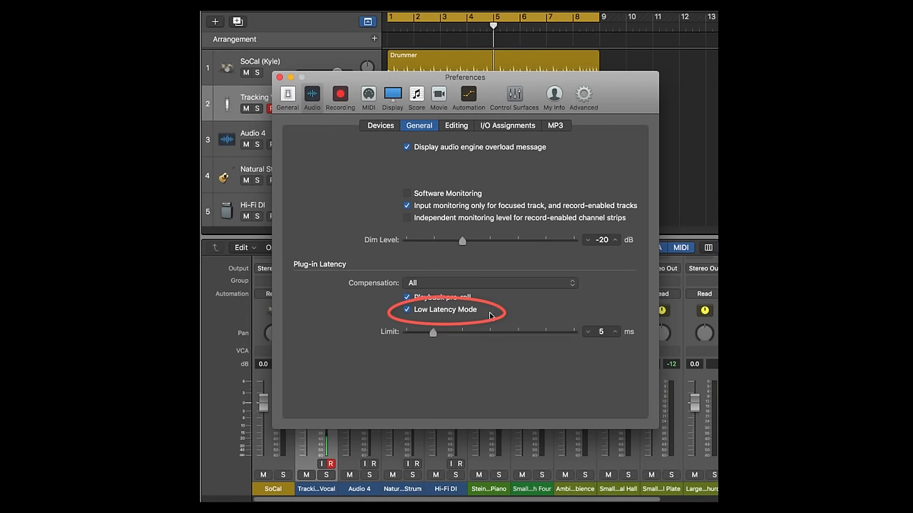
{"action": "left_click", "coordinate": [406, 309]}
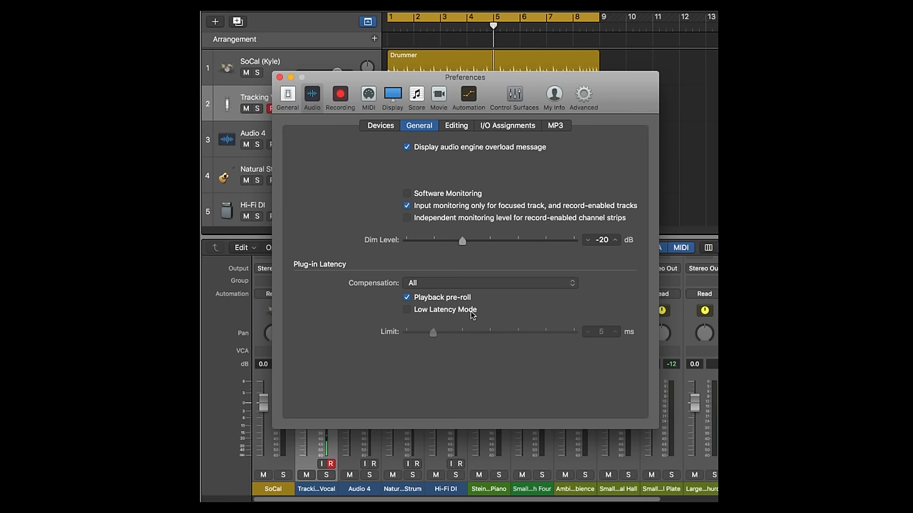
{"action": "mouse_move", "coordinate": [499, 317]}
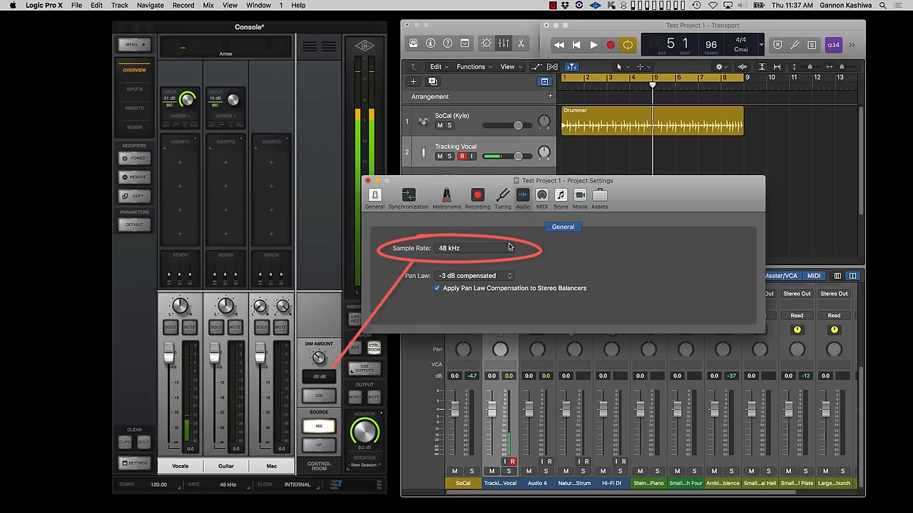
Match Console's sample rate to Logic's 48 kHz and enable VIRTUAL 1 and VIRTUAL 2 in Console Settings.
{"action": "left_click", "coordinate": [473, 248]}
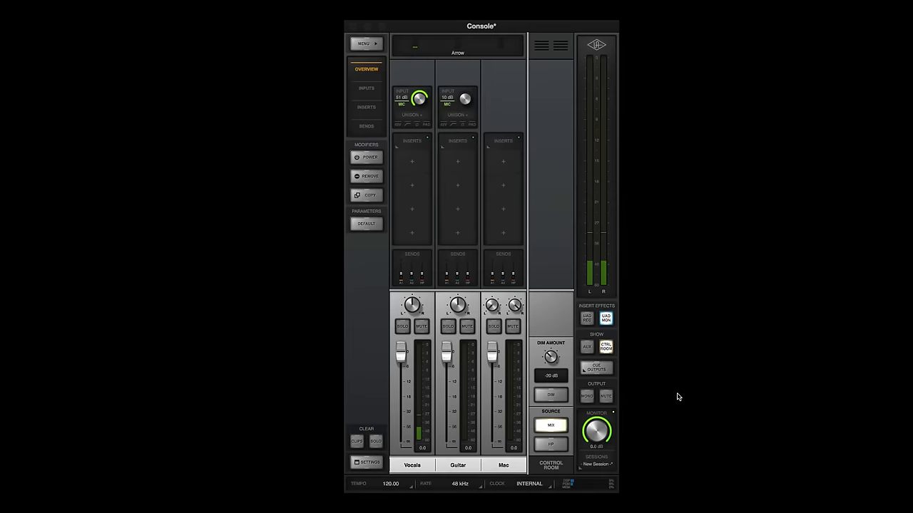
{"action": "left_click", "coordinate": [459, 483]}
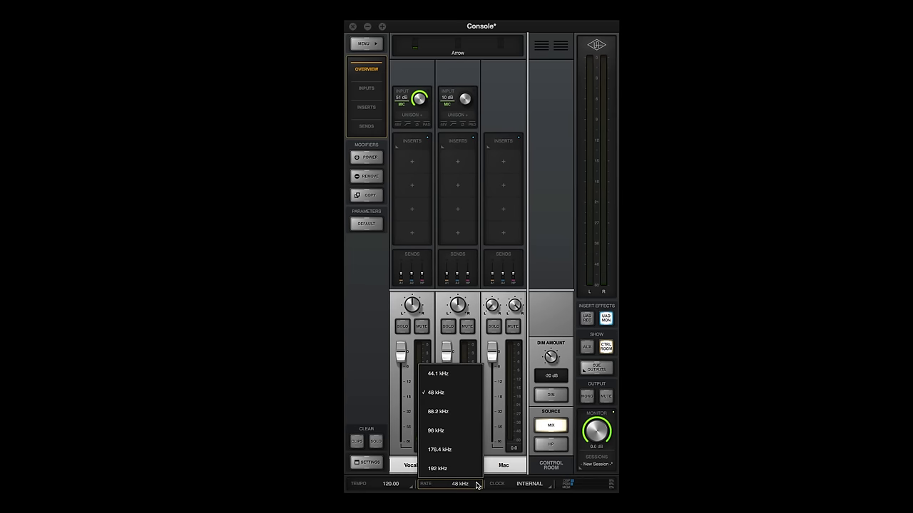
{"action": "left_click", "coordinate": [365, 462]}
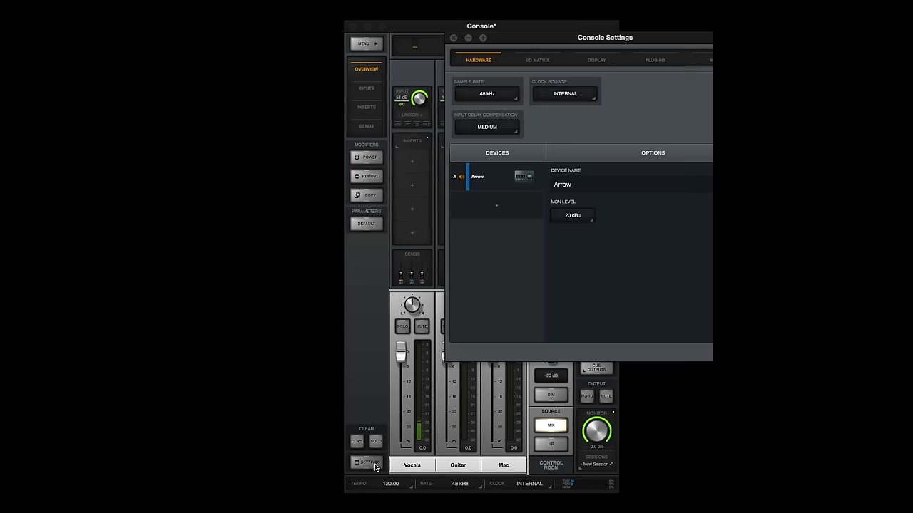
{"action": "left_click", "coordinate": [453, 37]}
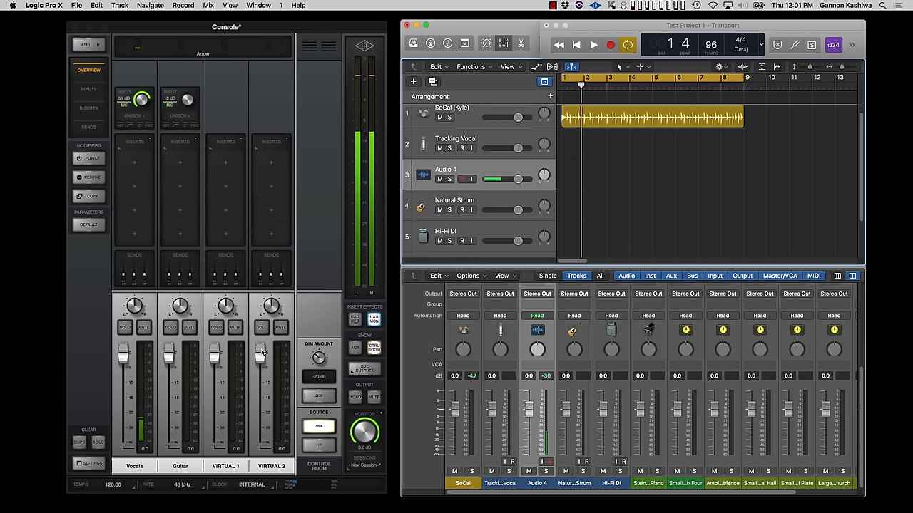
Review the I/O Assignments in Logic Pro X's Audio preferences.
{"action": "left_click", "coordinate": [43, 6]}
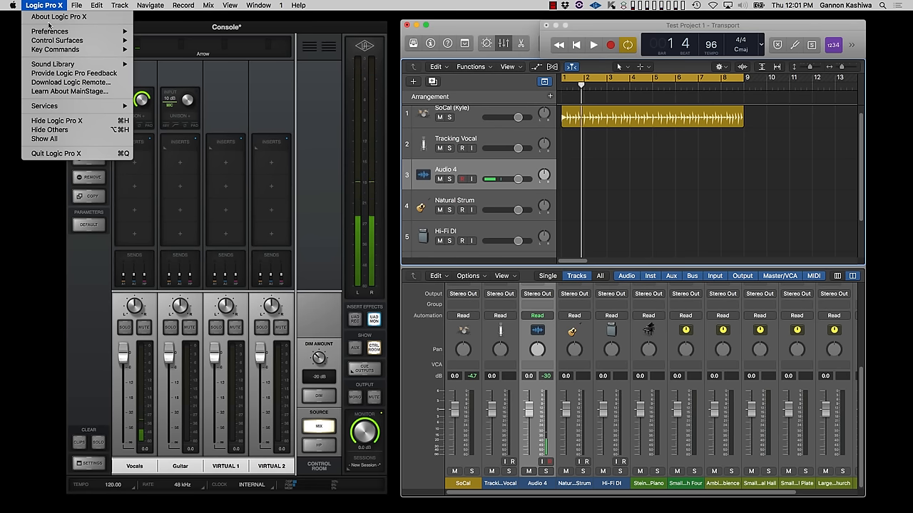
{"action": "left_click", "coordinate": [48, 31]}
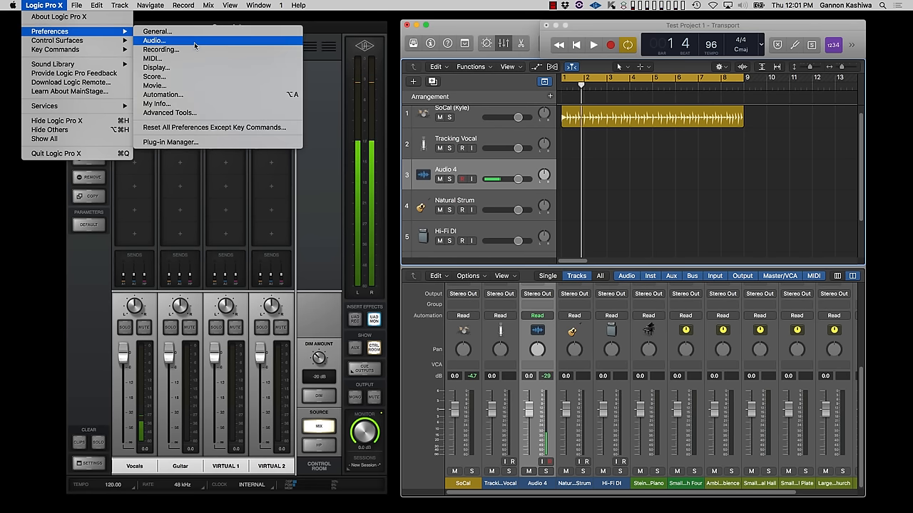
{"action": "left_click", "coordinate": [152, 40]}
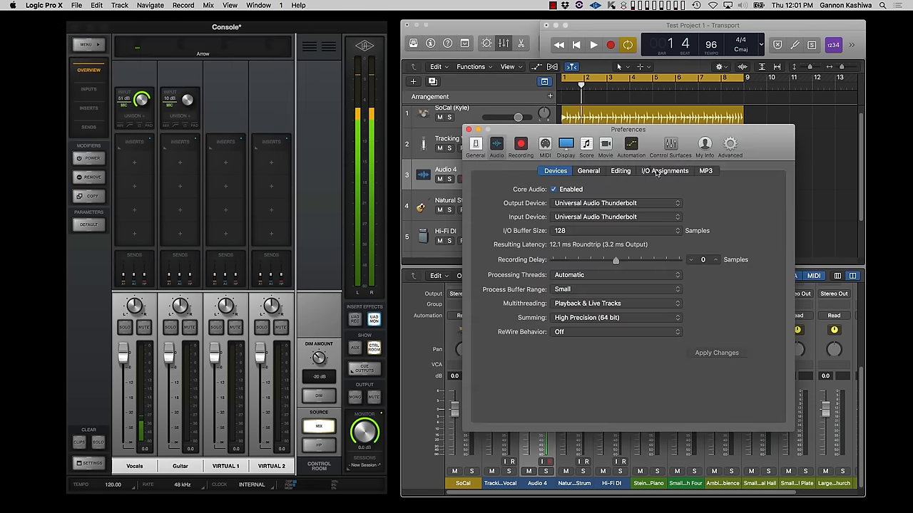
{"action": "left_click", "coordinate": [664, 171]}
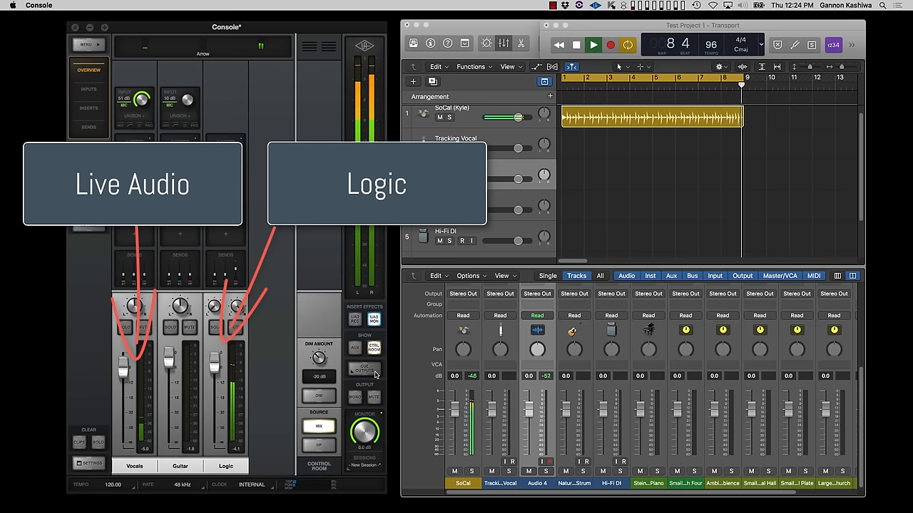
Set the Console headphone cue output source to HP instead of the main MIX.
{"action": "left_click", "coordinate": [374, 368]}
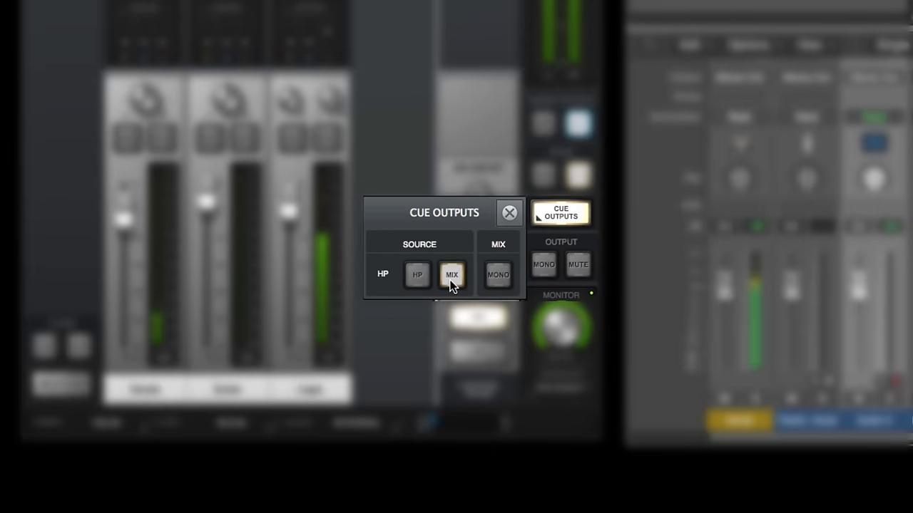
{"action": "left_click", "coordinate": [416, 274]}
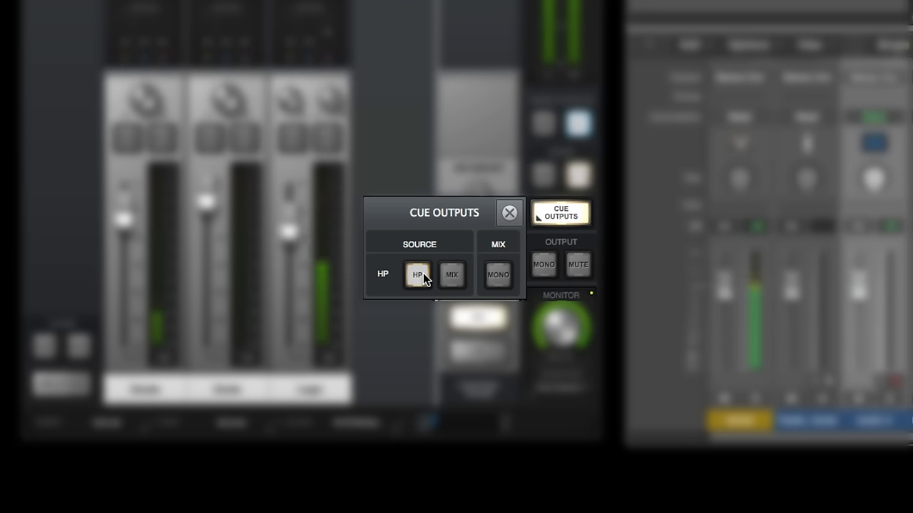
{"action": "left_click", "coordinate": [509, 213]}
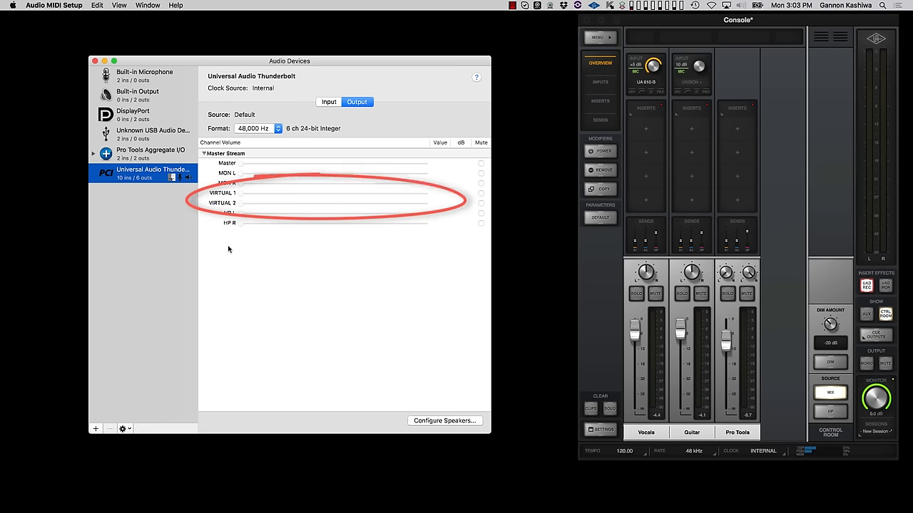
Configure the Universal Audio Thunderbolt stereo speakers with left on VIRTUAL 1 and right on VIRTUAL 2, and apply.
{"action": "left_click", "coordinate": [445, 421]}
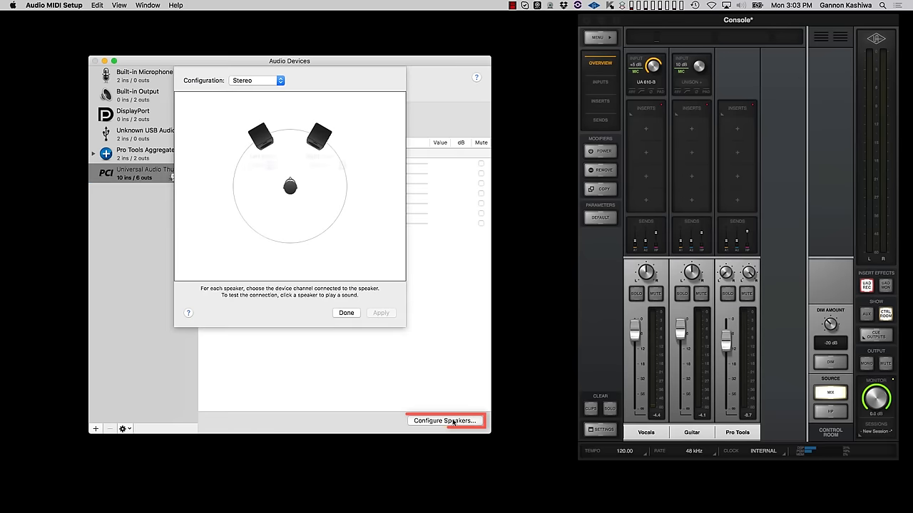
{"action": "left_click", "coordinate": [261, 165]}
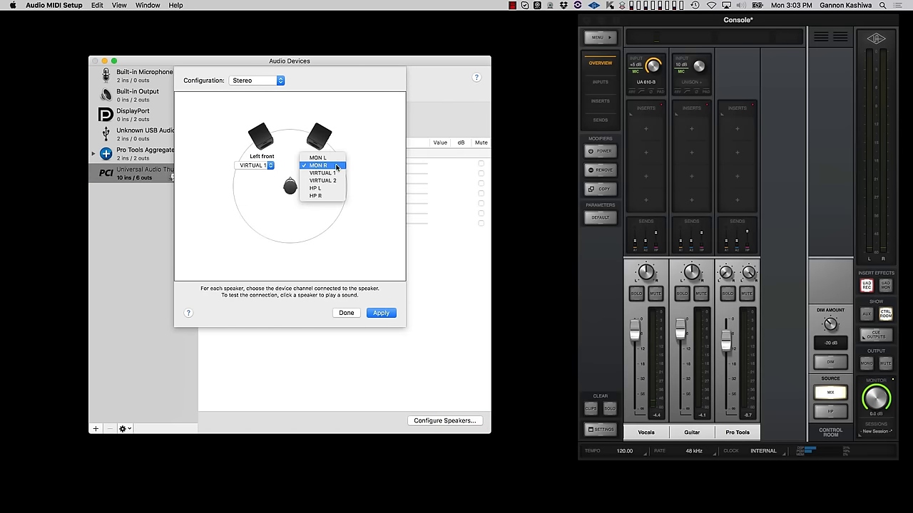
{"action": "left_click", "coordinate": [322, 180]}
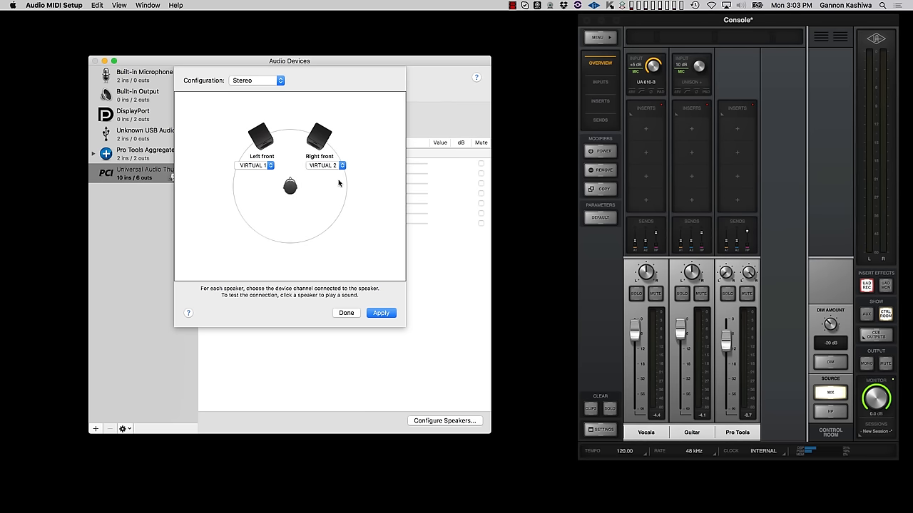
{"action": "left_click", "coordinate": [381, 314]}
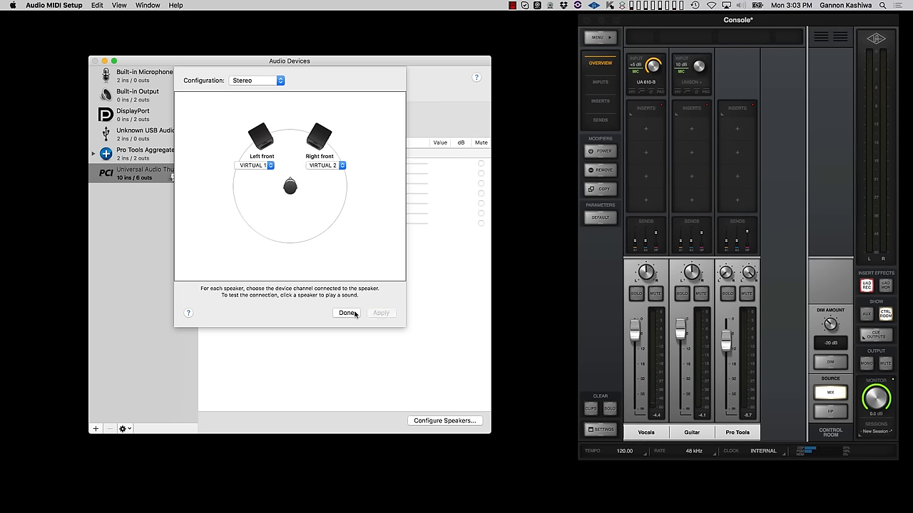